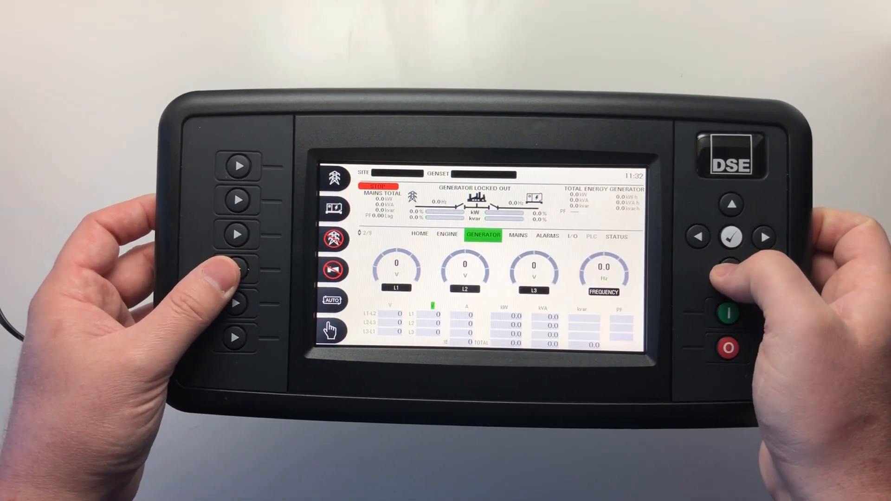
Step: Step the Generator display from voltage to the kvar page, then the per-phase power factor page
left_click(764, 237)
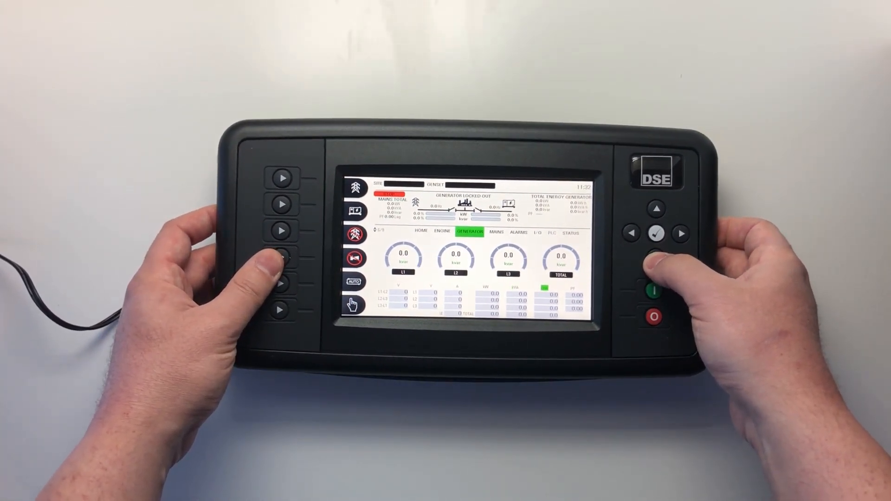
left_click(681, 234)
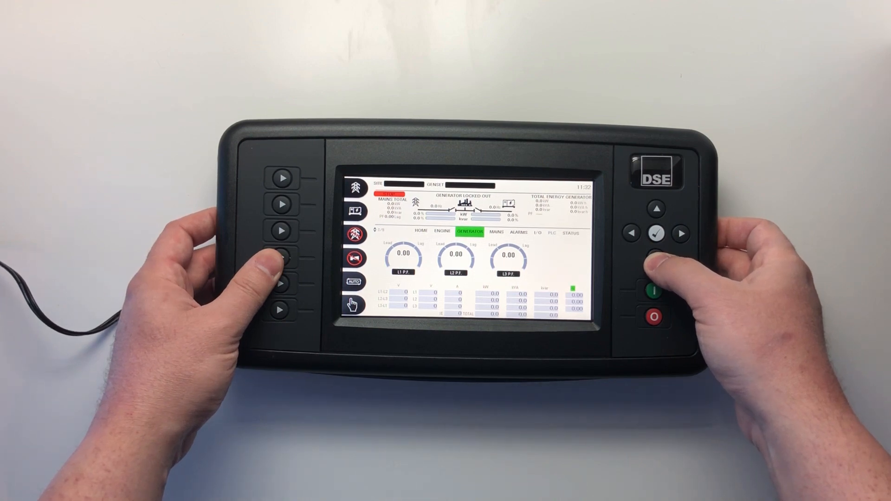